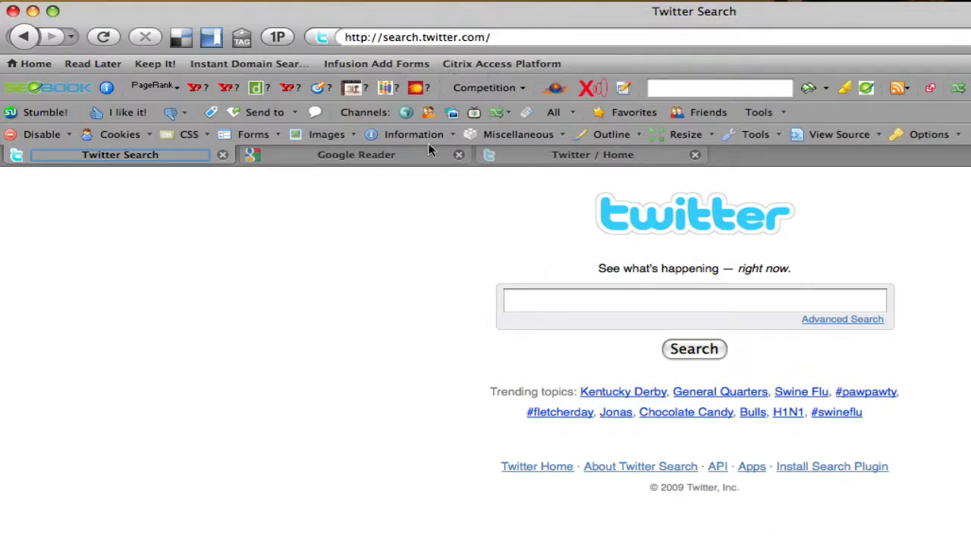
- Bring up the Google Reader sign-in welcome page instead of Twitter Search
{"action": "left_click", "coordinate": [355, 154]}
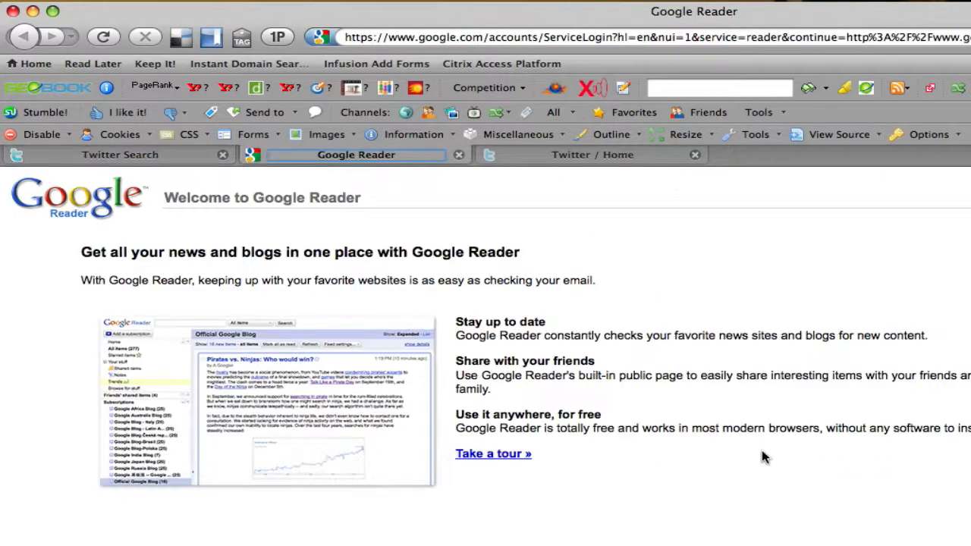
{"action": "mouse_move", "coordinate": [837, 272]}
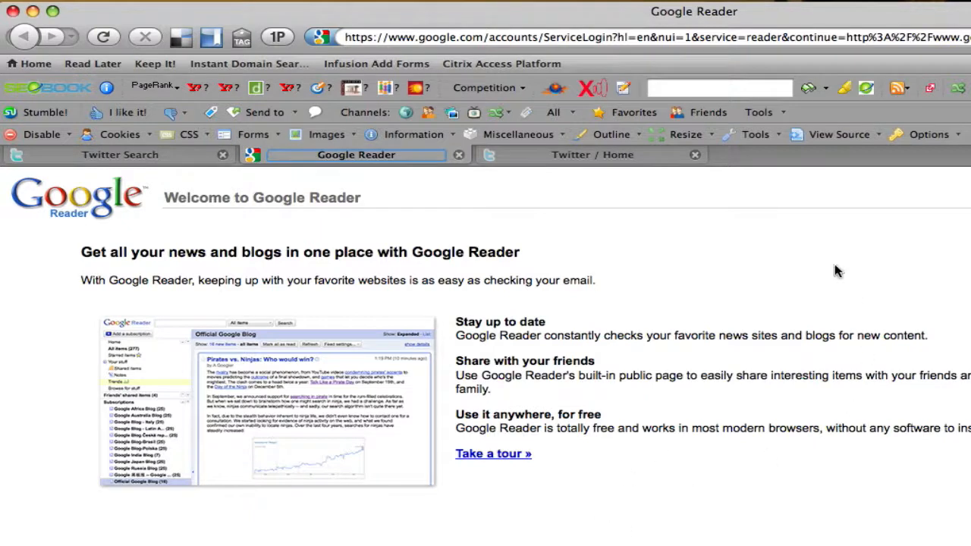
{"action": "mouse_move", "coordinate": [835, 425]}
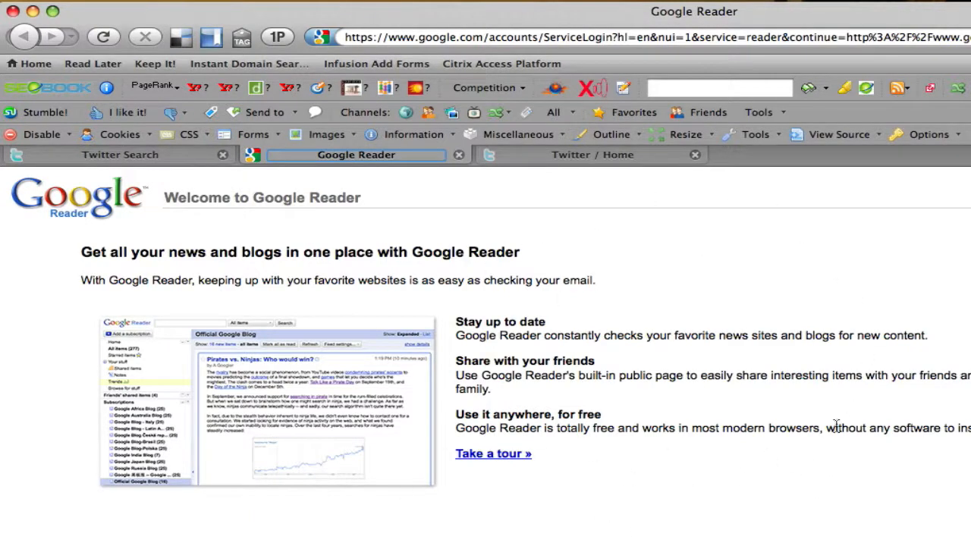
{"action": "mouse_move", "coordinate": [771, 408]}
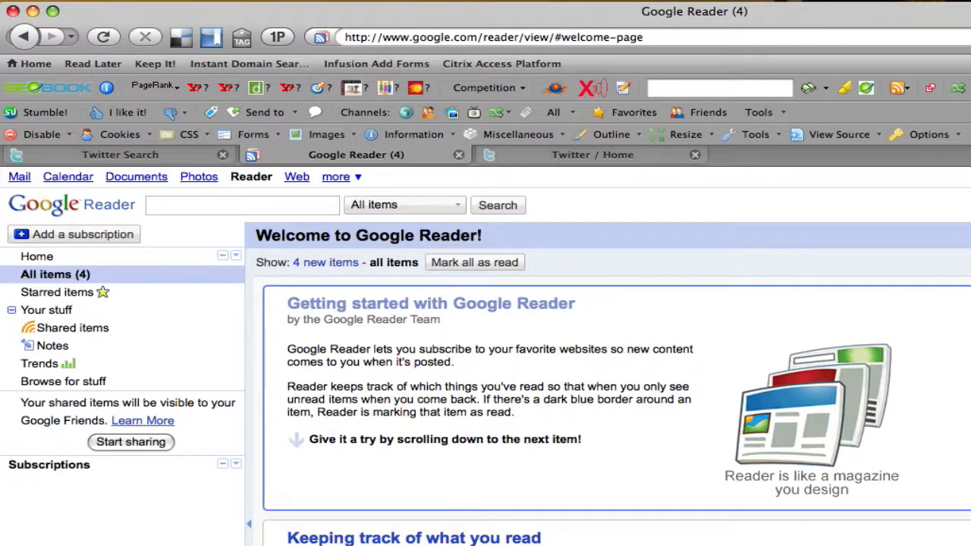
{"action": "mouse_move", "coordinate": [486, 432]}
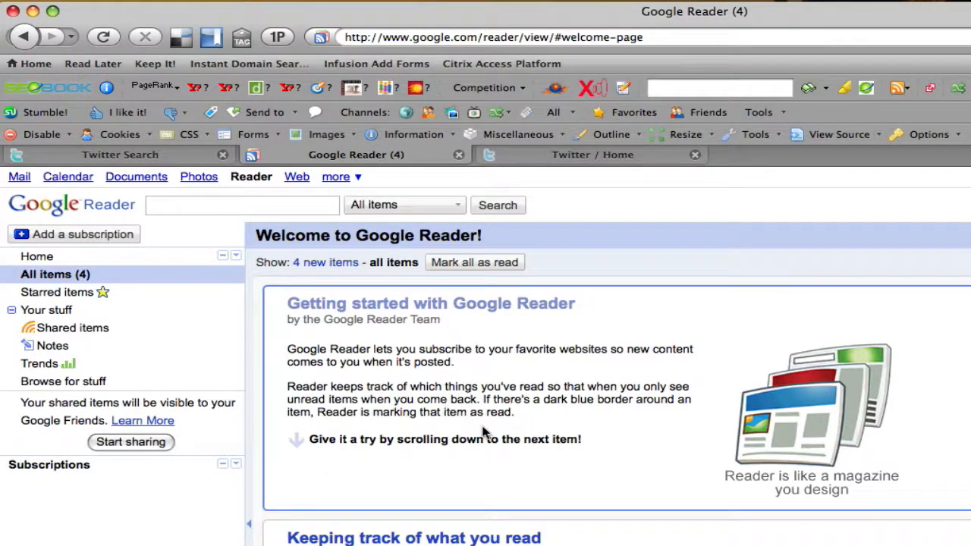
{"action": "mouse_move", "coordinate": [458, 486]}
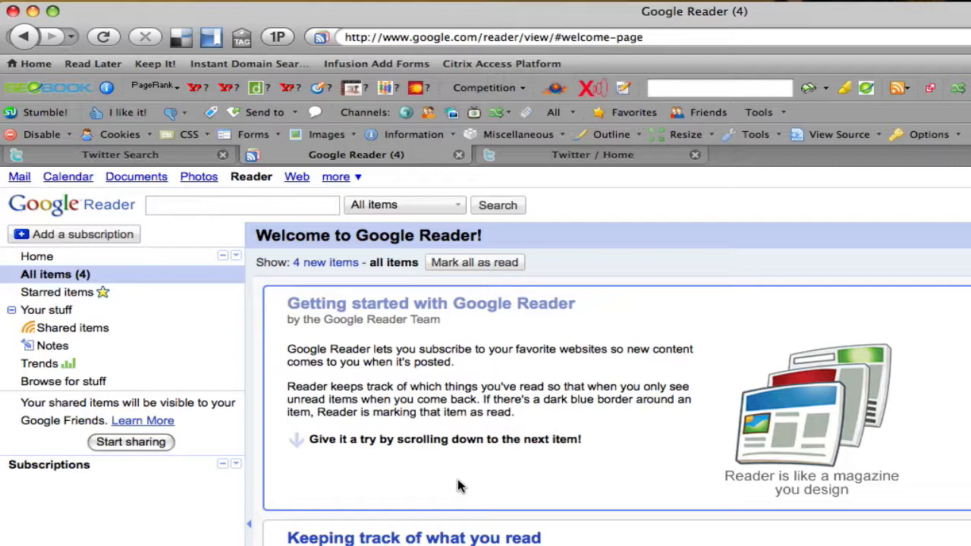
- Enter 'ceramics' as the query in the Twitter Search box, correcting a typo along the way
{"action": "left_click", "coordinate": [120, 155]}
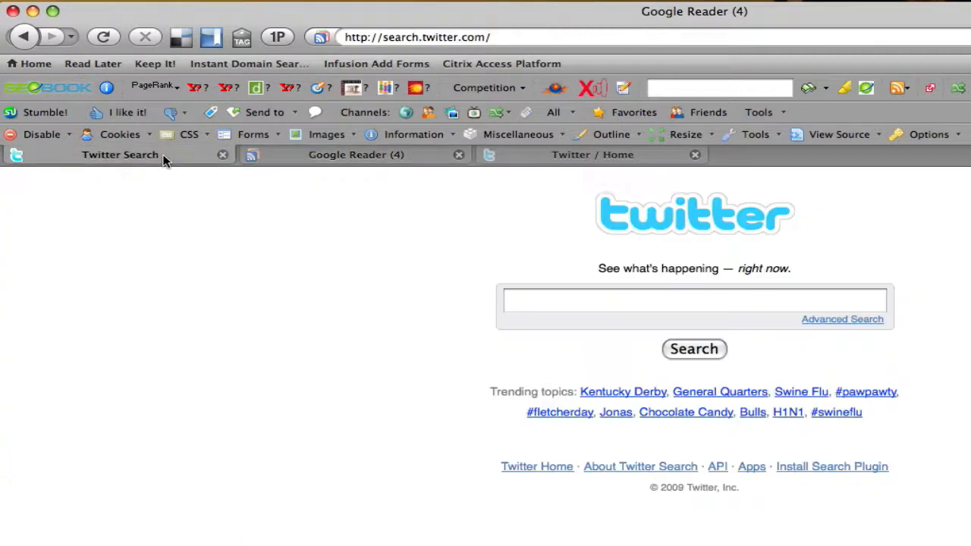
{"action": "left_click", "coordinate": [695, 300]}
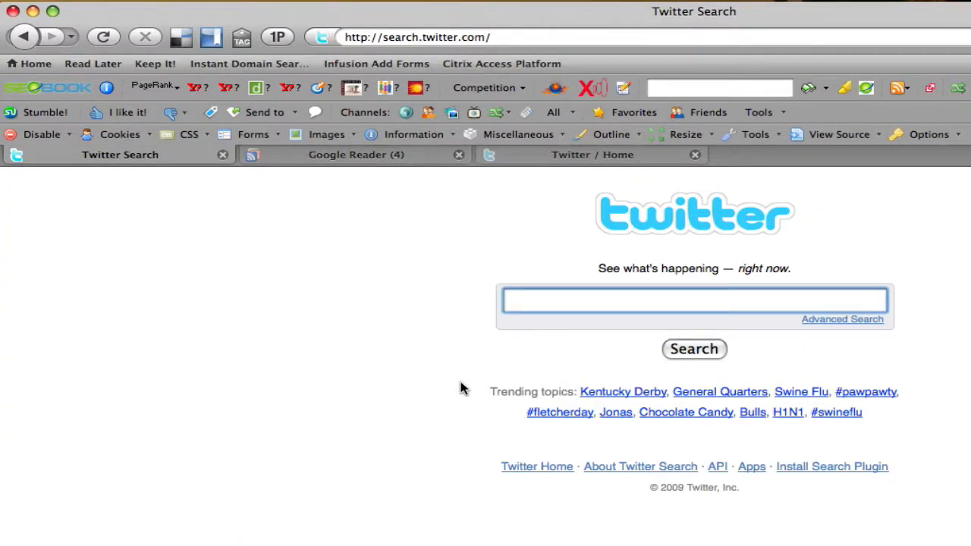
{"action": "left_click", "coordinate": [695, 301]}
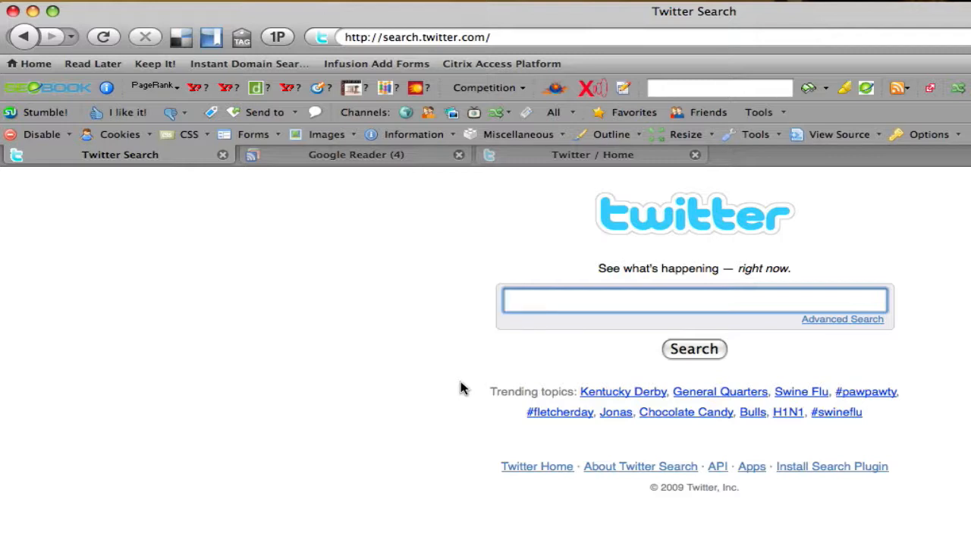
{"action": "type", "text": "ce"}
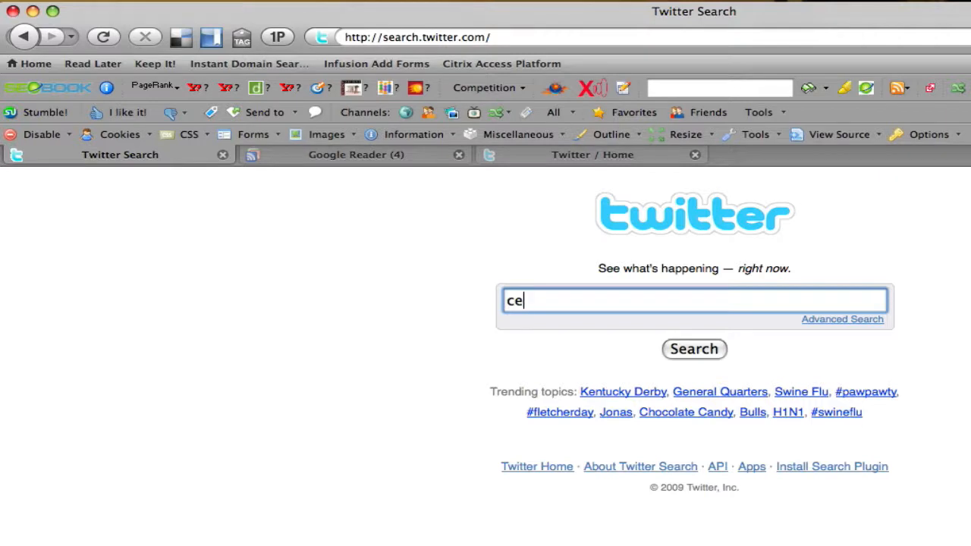
{"action": "type", "text": "rami"}
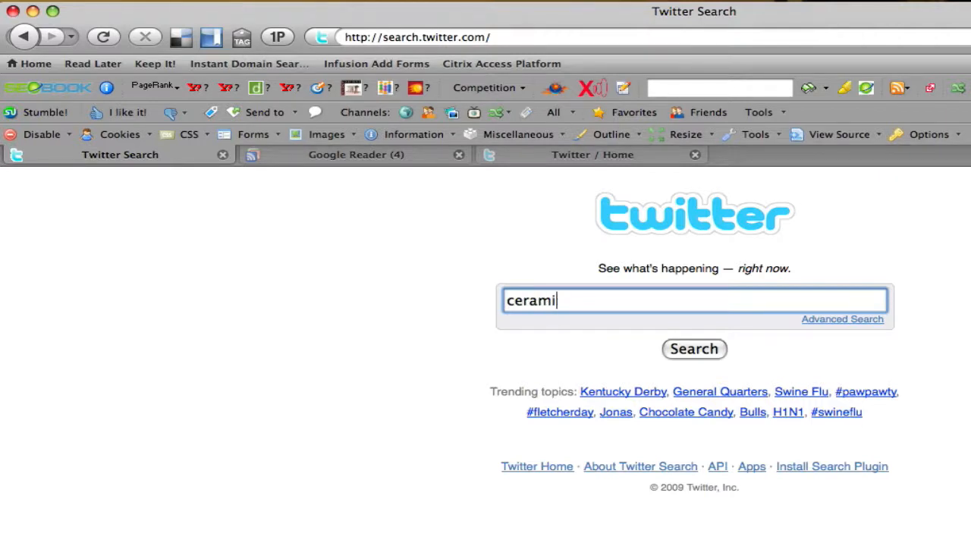
{"action": "key", "text": "Backspace"}
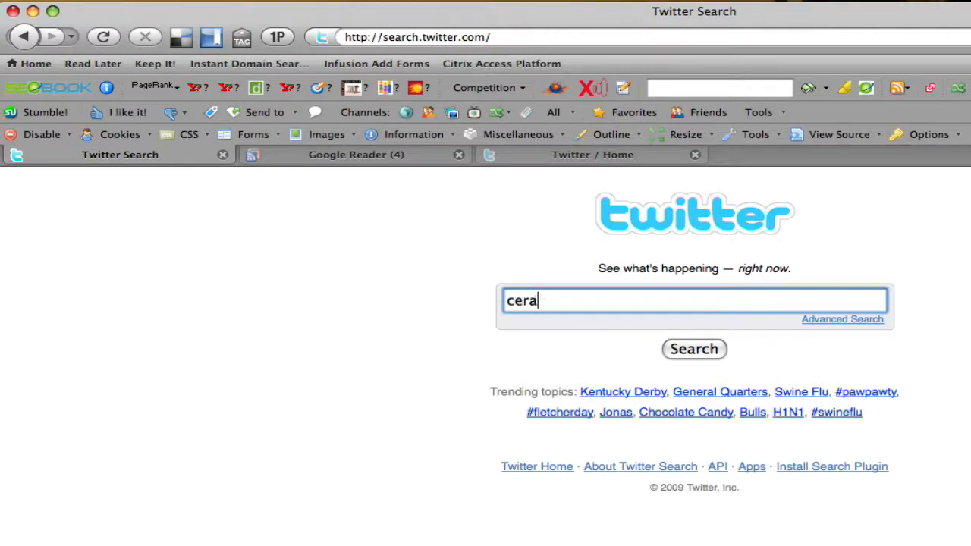
{"action": "type", "text": "mics"}
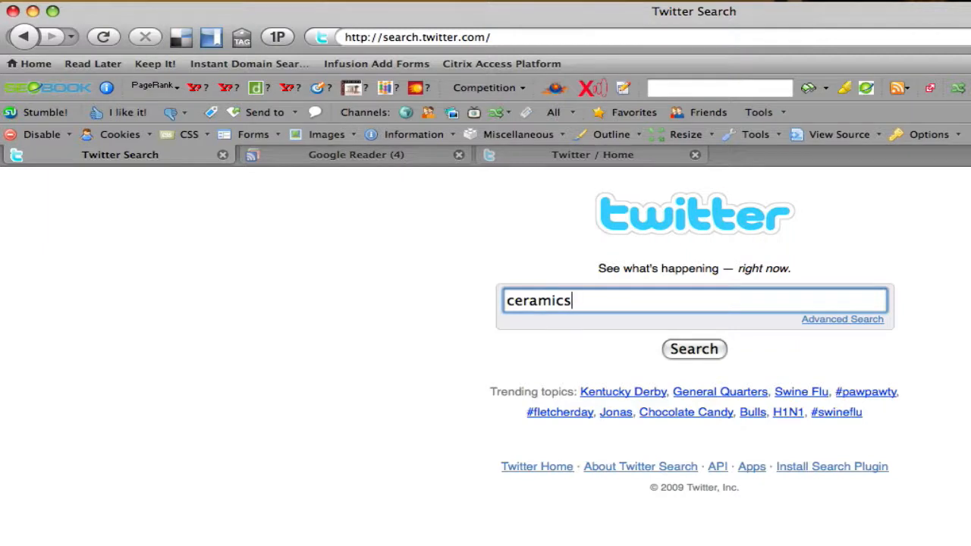
{"action": "mouse_move", "coordinate": [792, 306]}
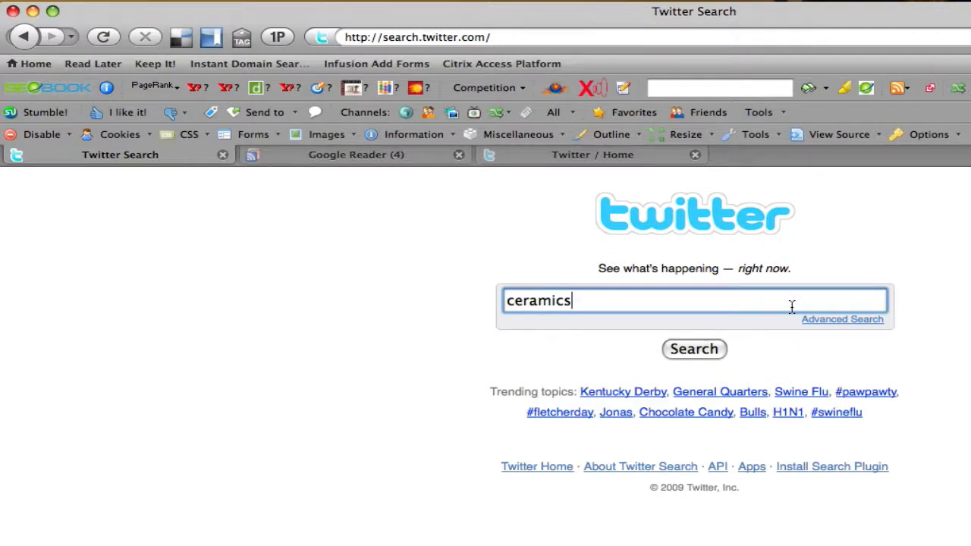
{"action": "mouse_move", "coordinate": [749, 358]}
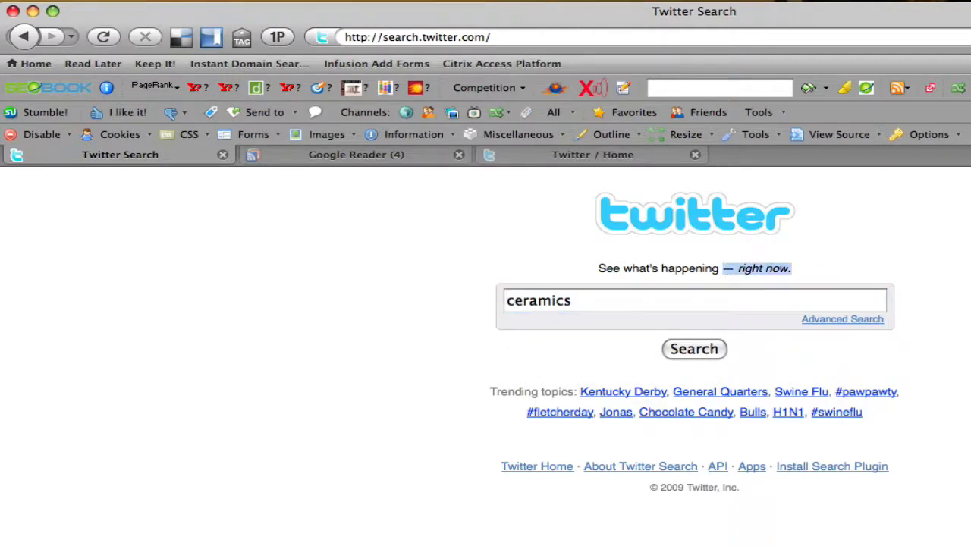
{"action": "left_click", "coordinate": [693, 349]}
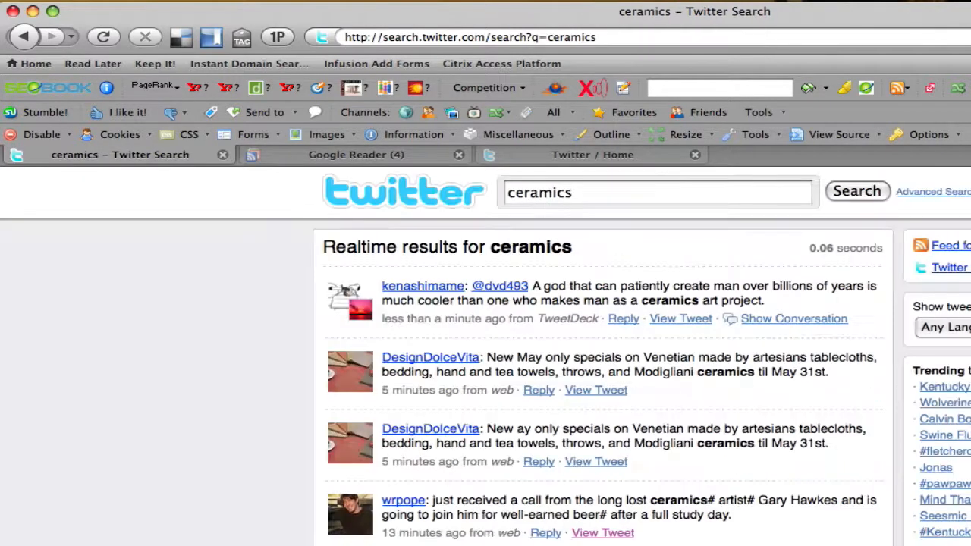
{"action": "mouse_move", "coordinate": [564, 347]}
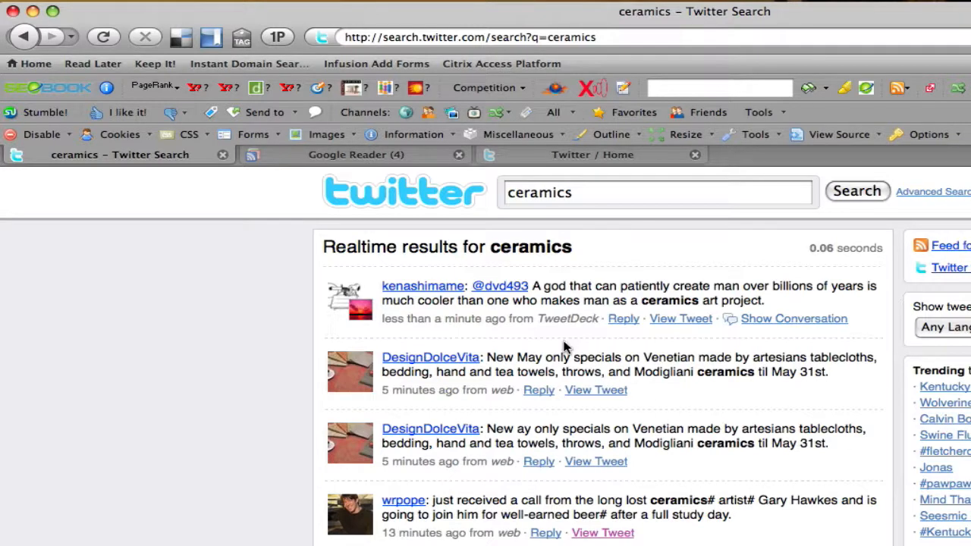
{"action": "mouse_move", "coordinate": [488, 334]}
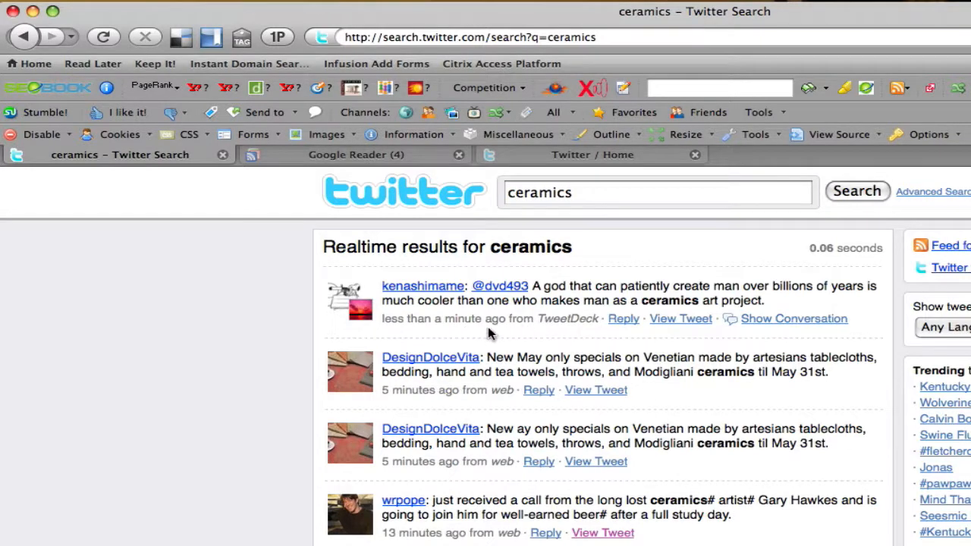
{"action": "mouse_move", "coordinate": [543, 288]}
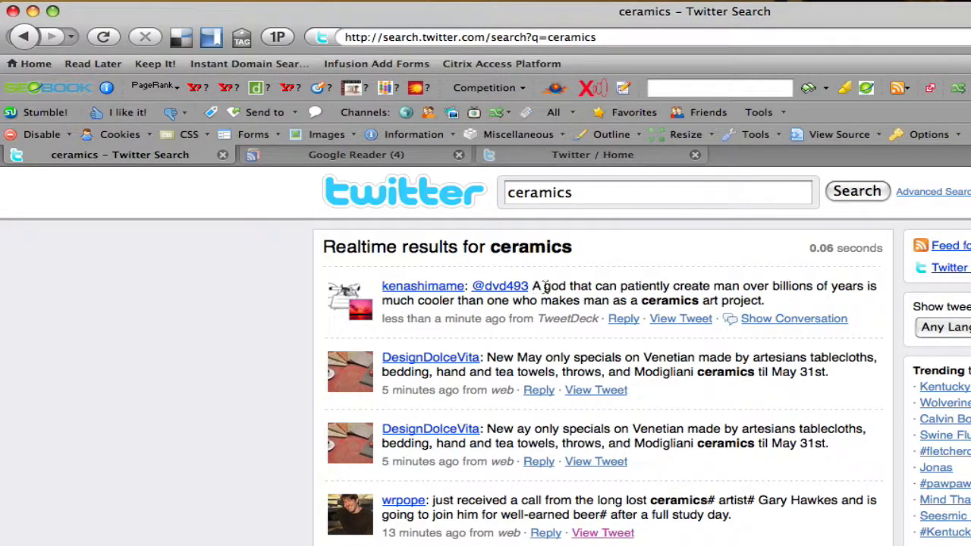
{"action": "mouse_move", "coordinate": [705, 362]}
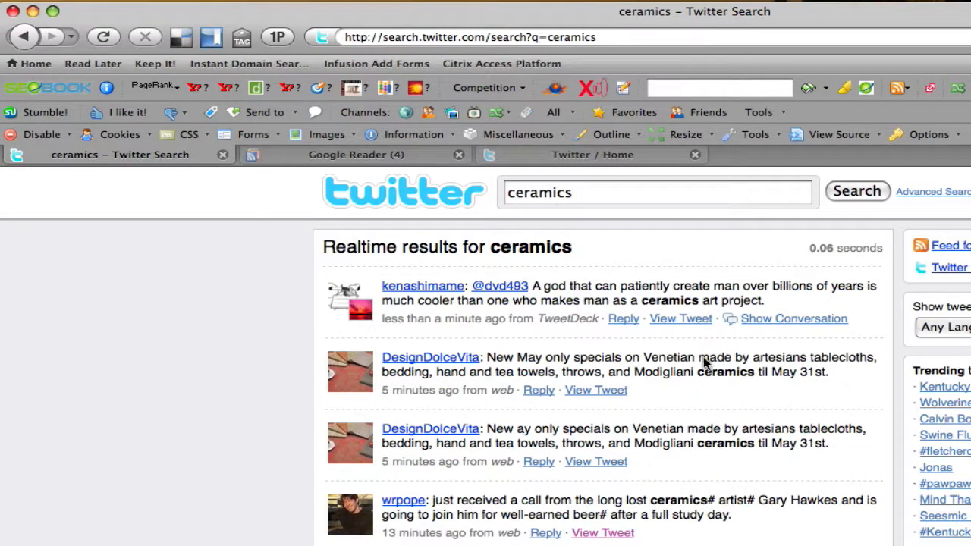
{"action": "scroll", "scroll_direction": "down", "scroll_amount": 3}
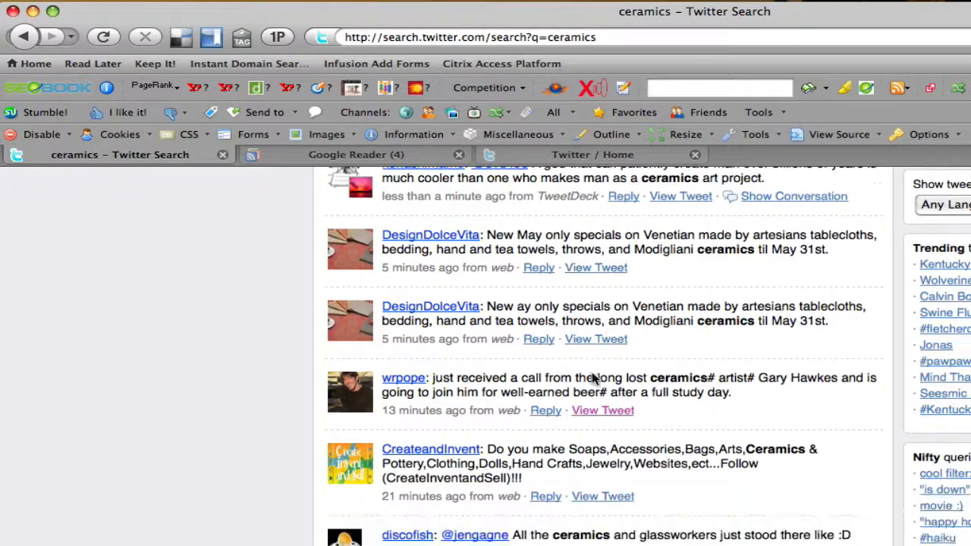
{"action": "scroll", "scroll_direction": "down", "scroll_amount": 3}
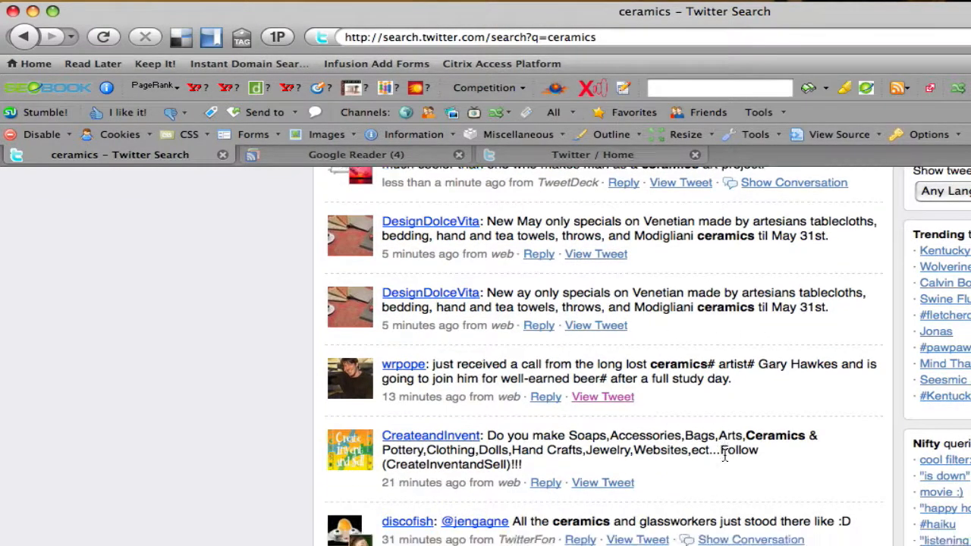
{"action": "scroll", "scroll_direction": "down", "scroll_amount": 3}
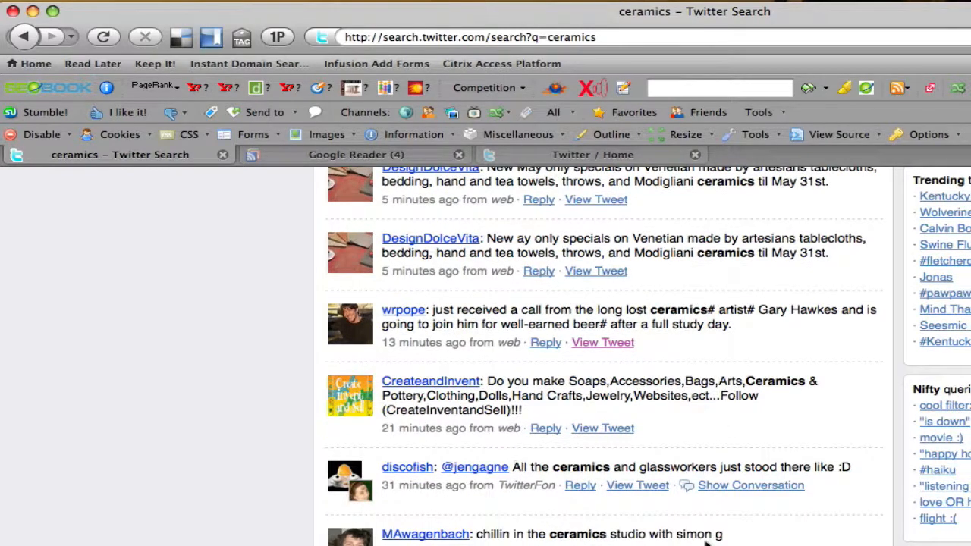
{"action": "scroll", "scroll_direction": "down", "scroll_amount": 3}
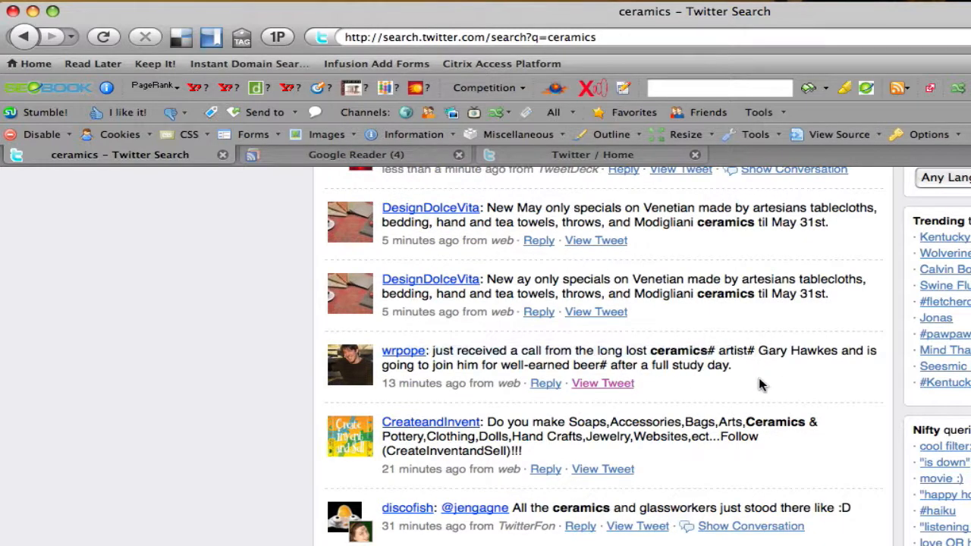
{"action": "scroll", "scroll_direction": "down", "scroll_amount": 3}
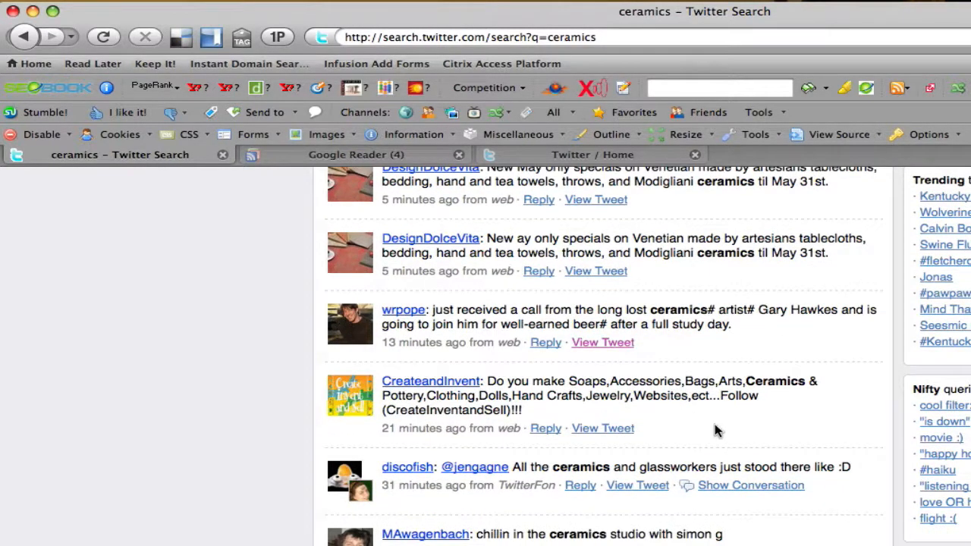
{"action": "scroll", "scroll_direction": "down", "scroll_amount": 3}
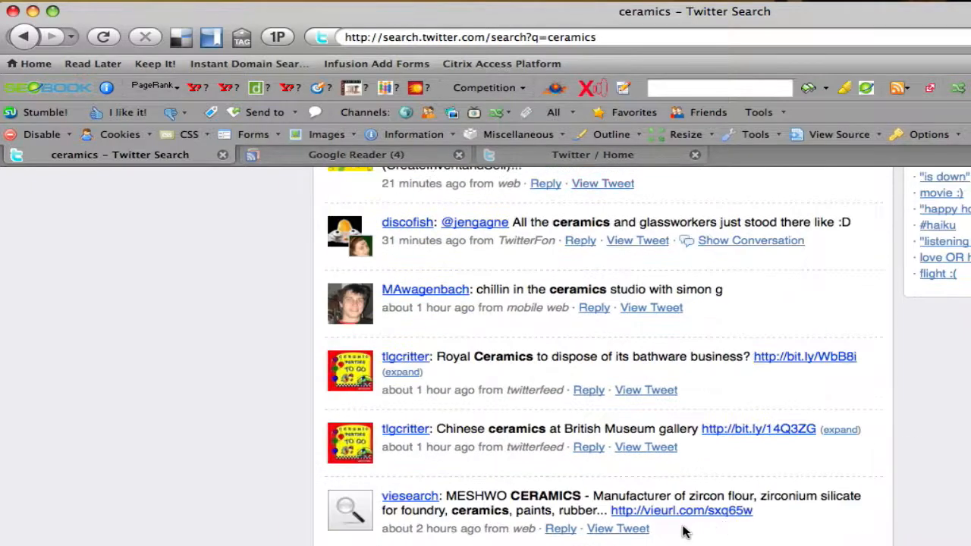
{"action": "mouse_move", "coordinate": [462, 501]}
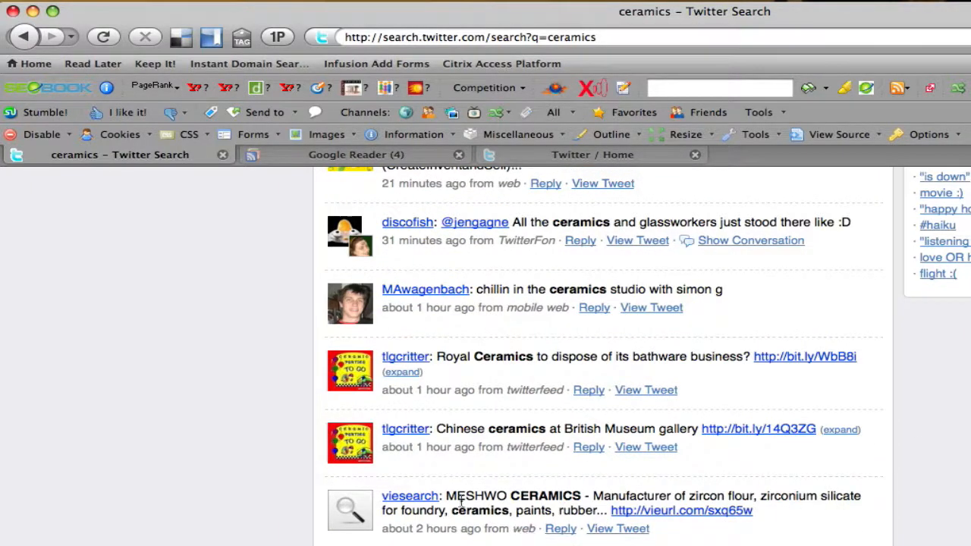
{"action": "scroll", "scroll_direction": "down", "scroll_amount": 3}
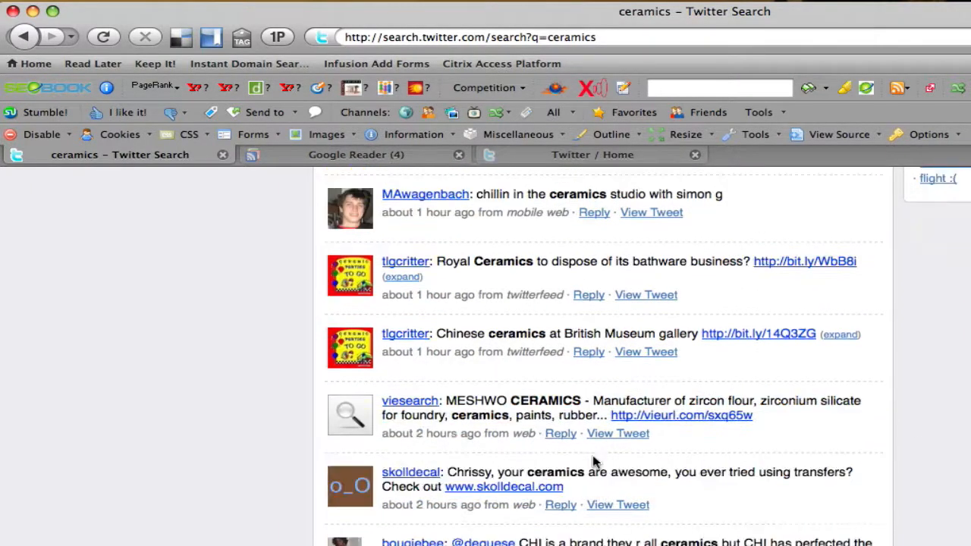
{"action": "scroll", "scroll_direction": "down", "scroll_amount": 3}
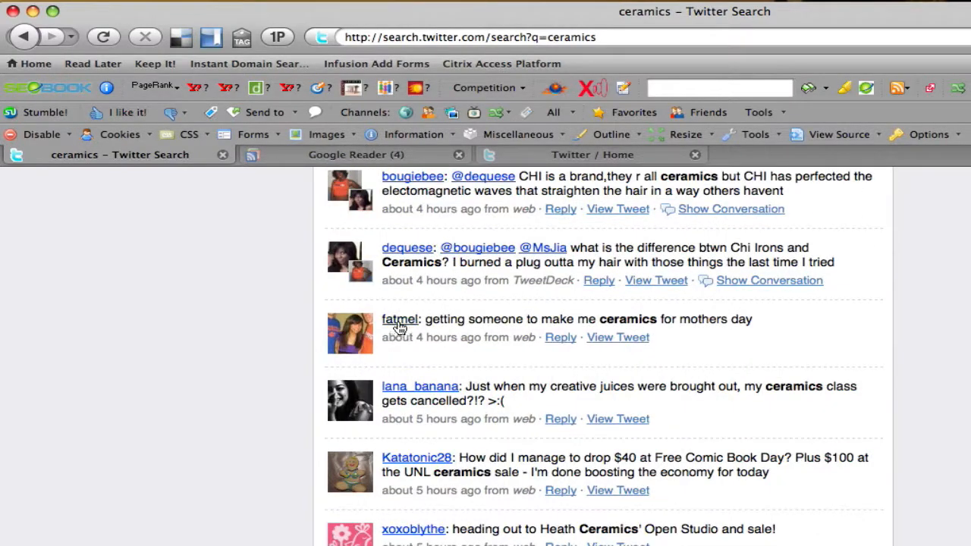
{"action": "scroll", "scroll_direction": "up", "scroll_amount": 3}
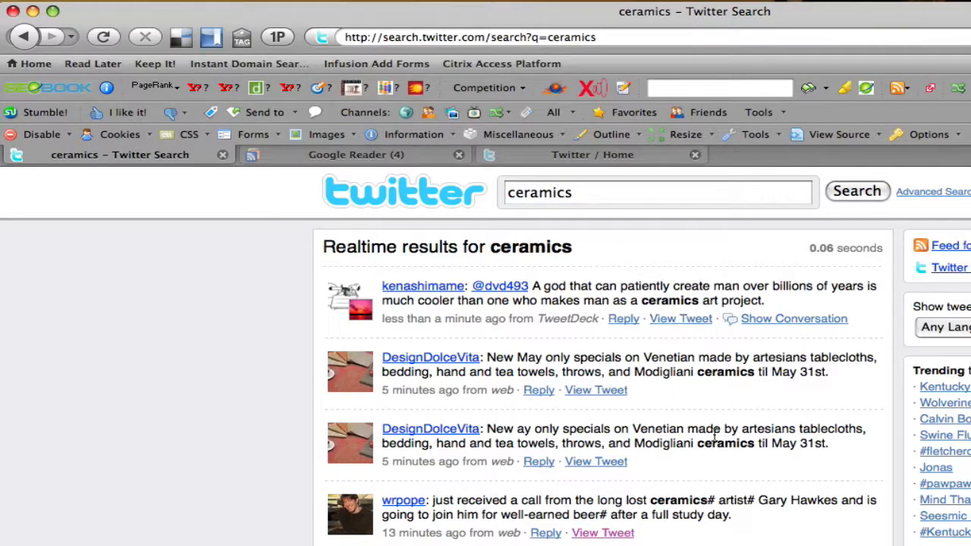
{"action": "scroll", "scroll_direction": "down", "scroll_amount": 3}
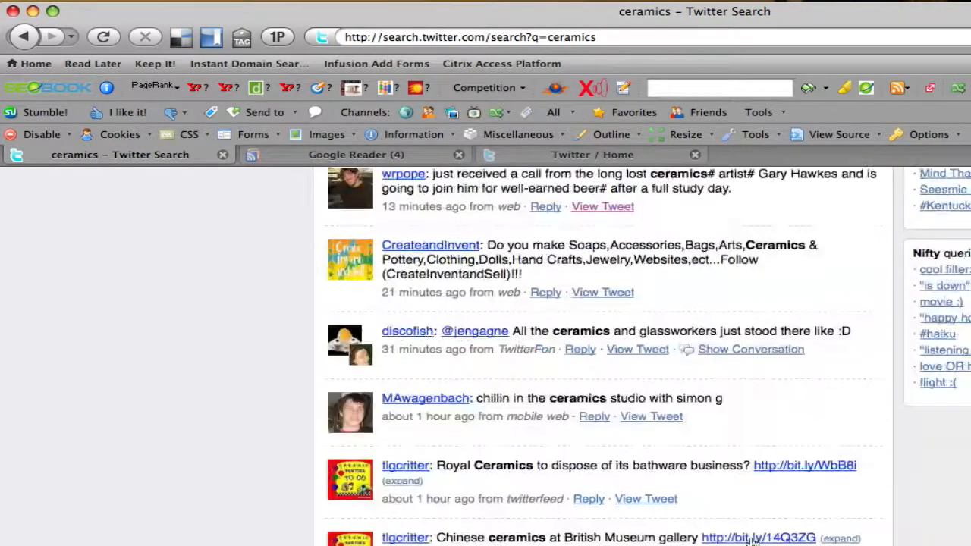
{"action": "scroll", "scroll_direction": "up", "scroll_amount": 3}
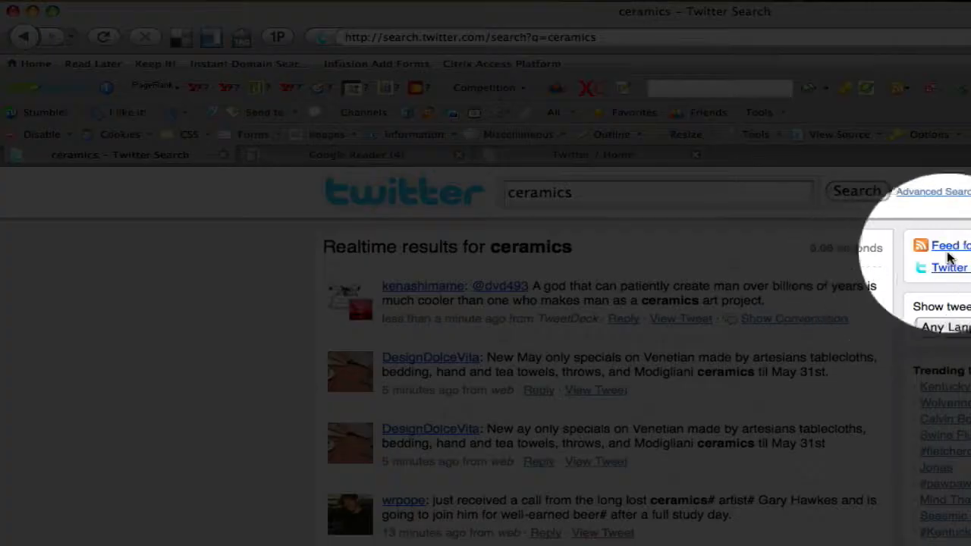
{"action": "mouse_move", "coordinate": [938, 288]}
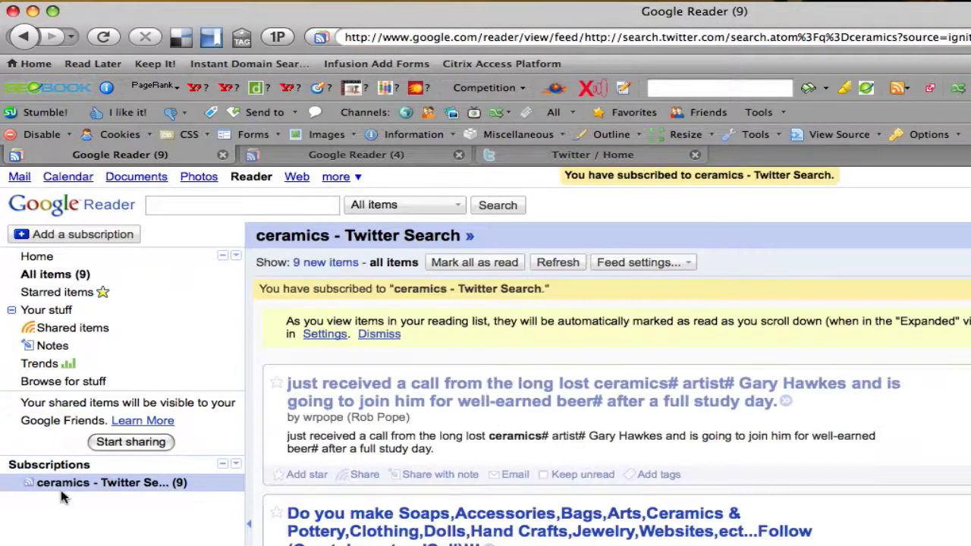
{"action": "mouse_move", "coordinate": [436, 448]}
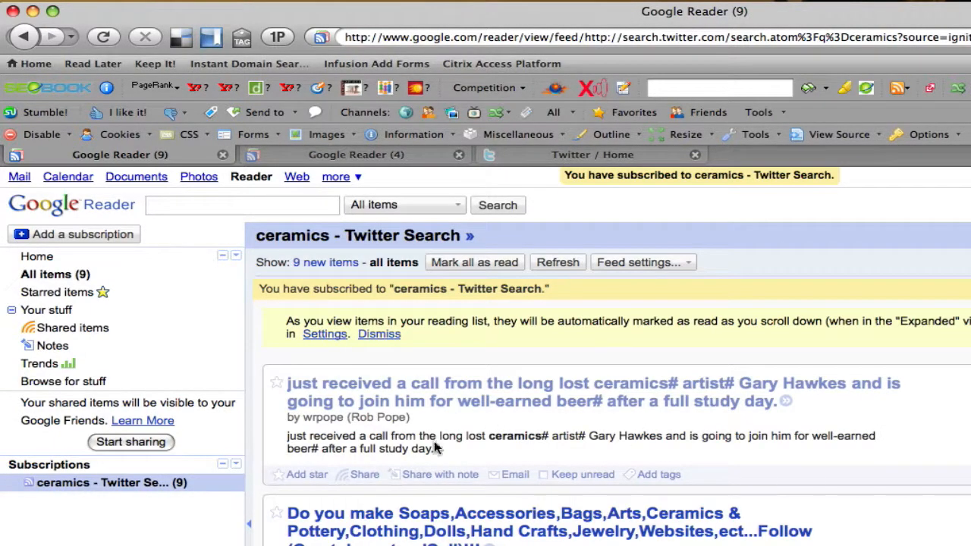
{"action": "mouse_move", "coordinate": [801, 424]}
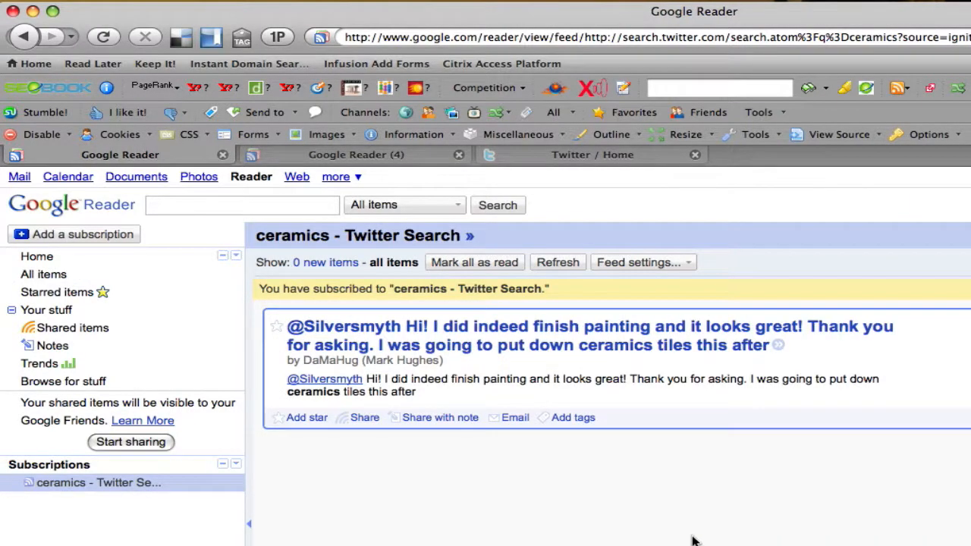
{"action": "mouse_move", "coordinate": [731, 466]}
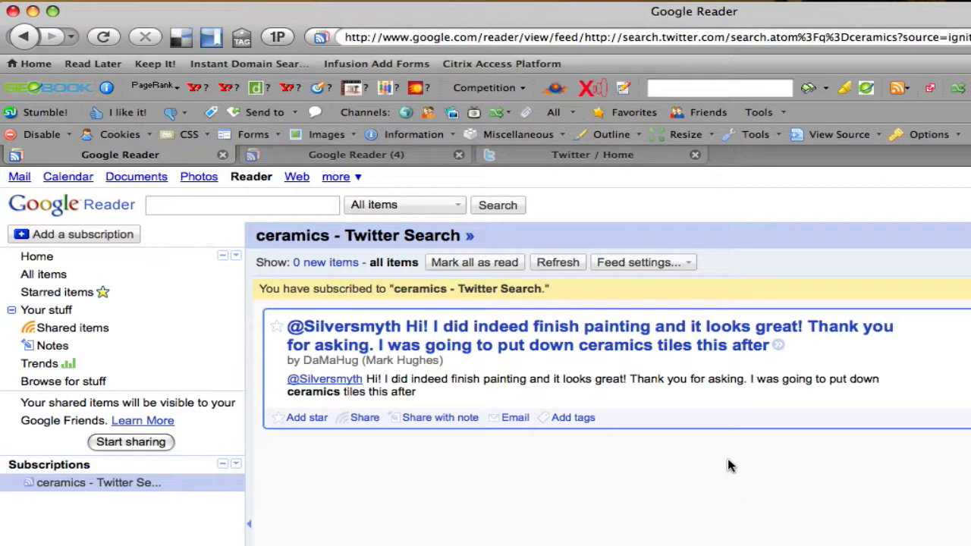
{"action": "mouse_move", "coordinate": [690, 457]}
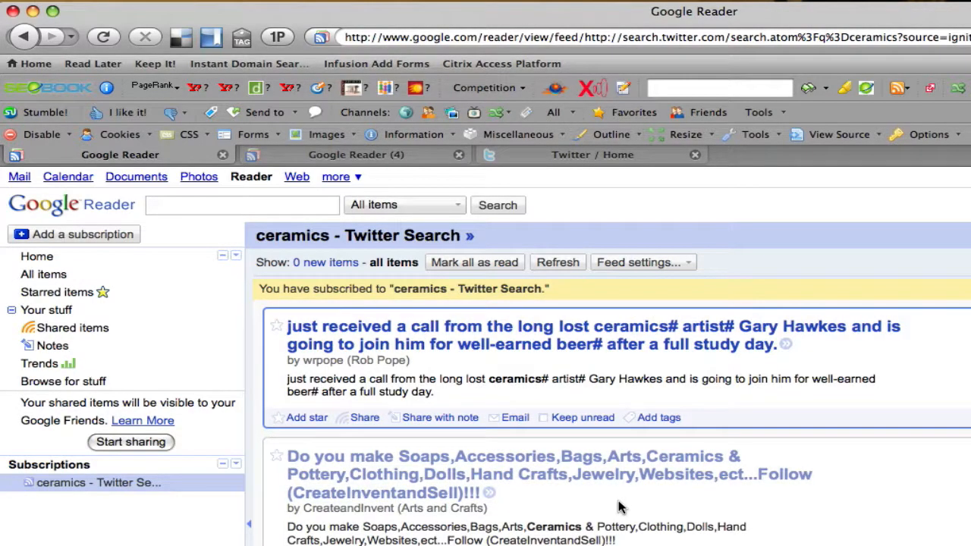
{"action": "mouse_move", "coordinate": [473, 260]}
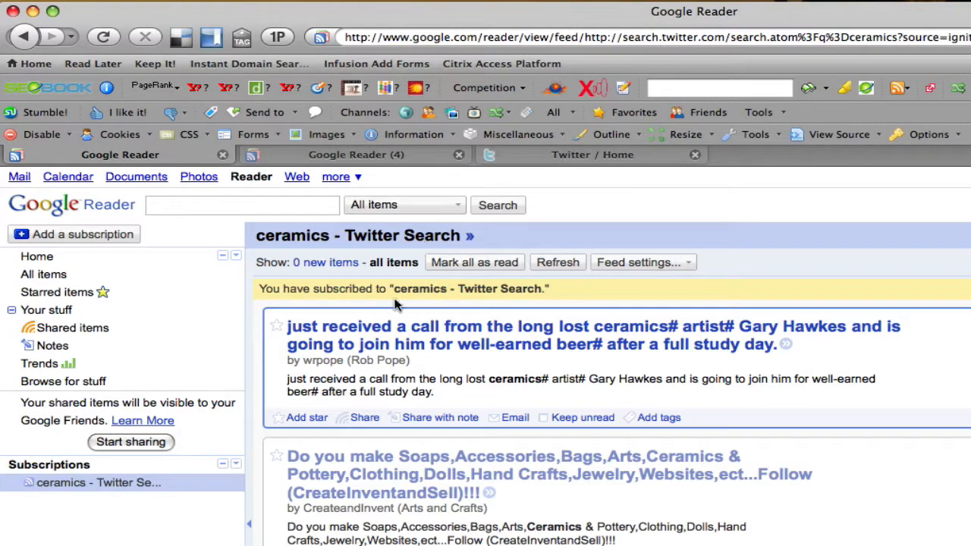
{"action": "mouse_move", "coordinate": [174, 515]}
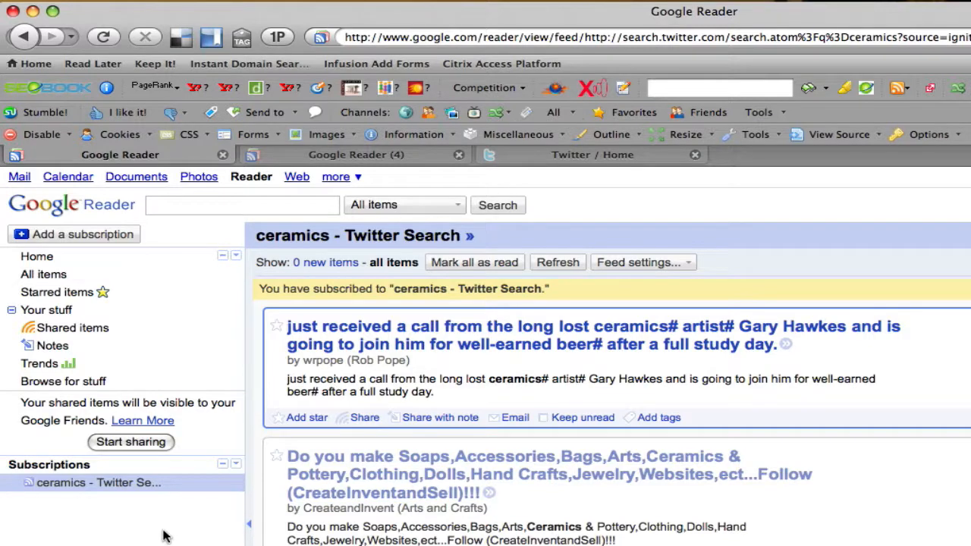
{"action": "mouse_move", "coordinate": [683, 488]}
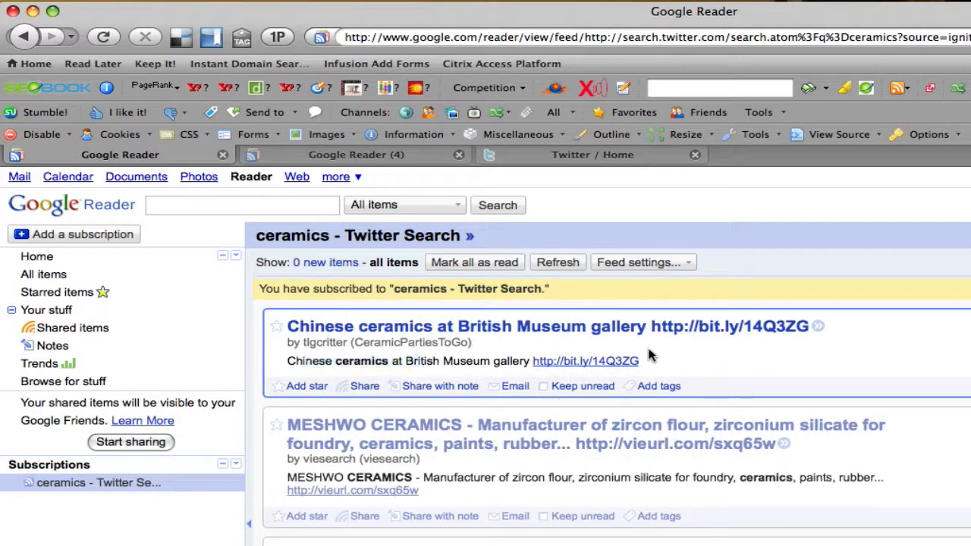
{"action": "mouse_move", "coordinate": [569, 334]}
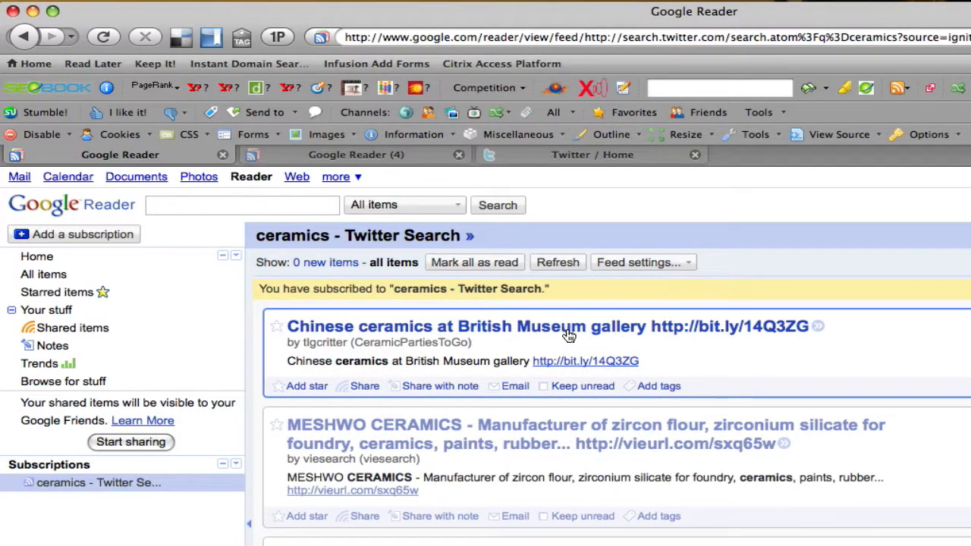
- View the 'Chinese ceramics at British Museum gallery' tweet on Twitter from the feed
{"action": "left_click", "coordinate": [548, 326]}
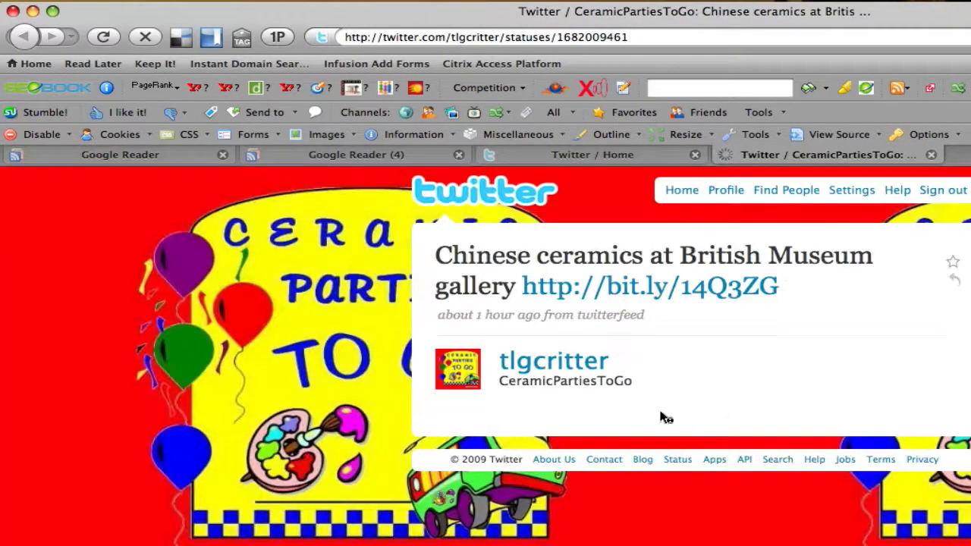
{"action": "mouse_move", "coordinate": [463, 380]}
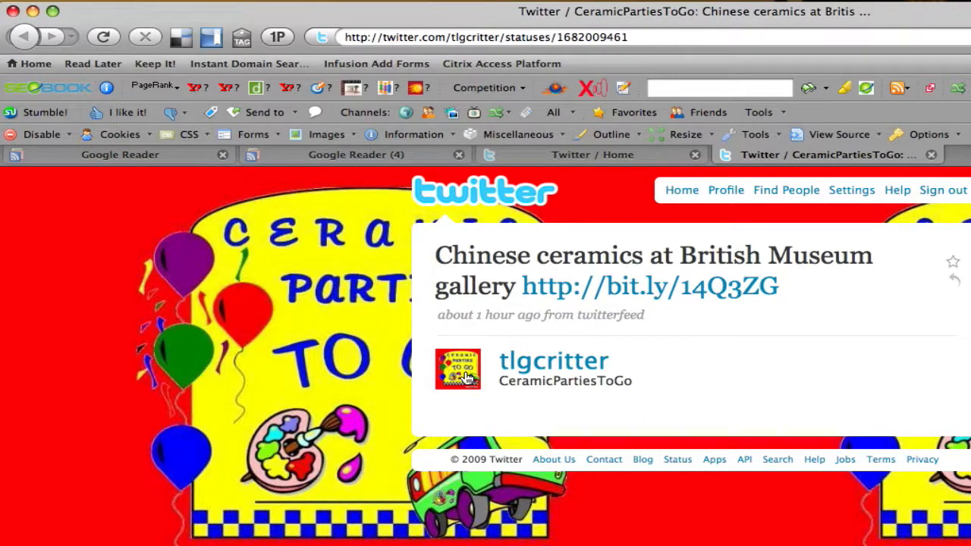
- Go to the tlgcritter (CeramicPartiesToGo) profile of the tweet's author
{"action": "left_click", "coordinate": [552, 361]}
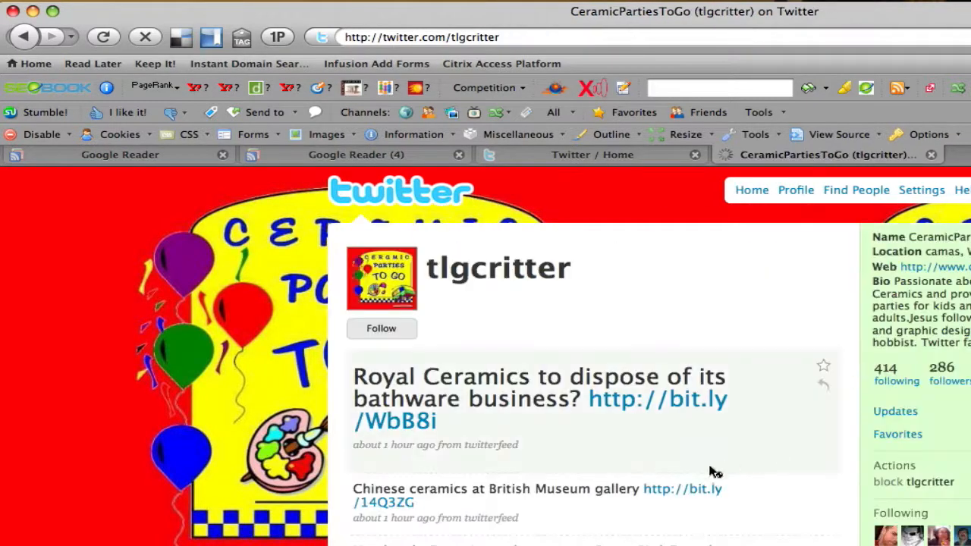
{"action": "mouse_move", "coordinate": [644, 337]}
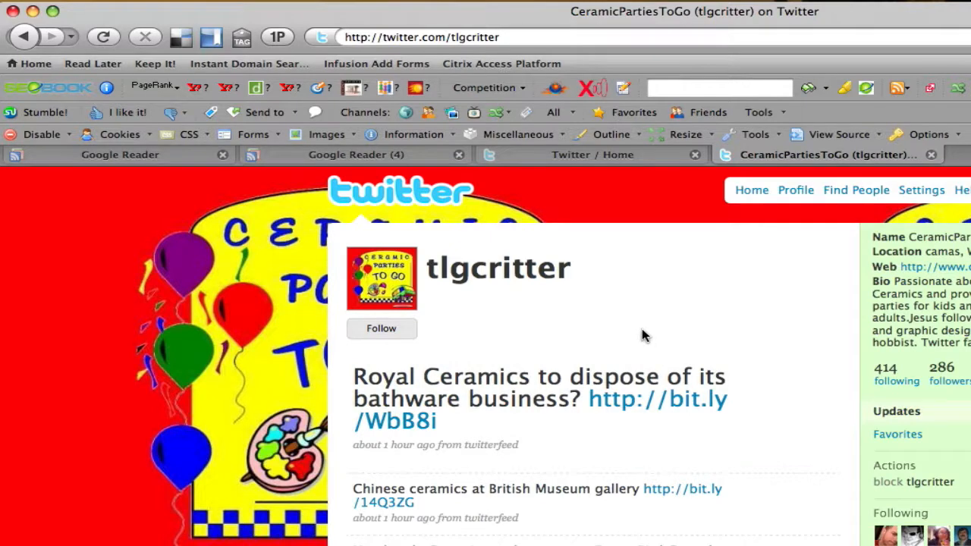
{"action": "mouse_move", "coordinate": [582, 331]}
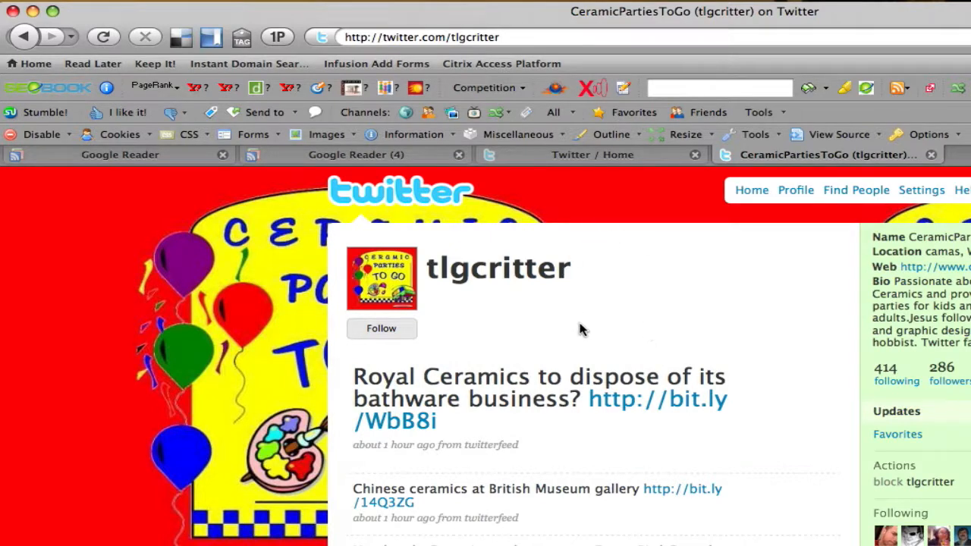
{"action": "mouse_move", "coordinate": [691, 182]}
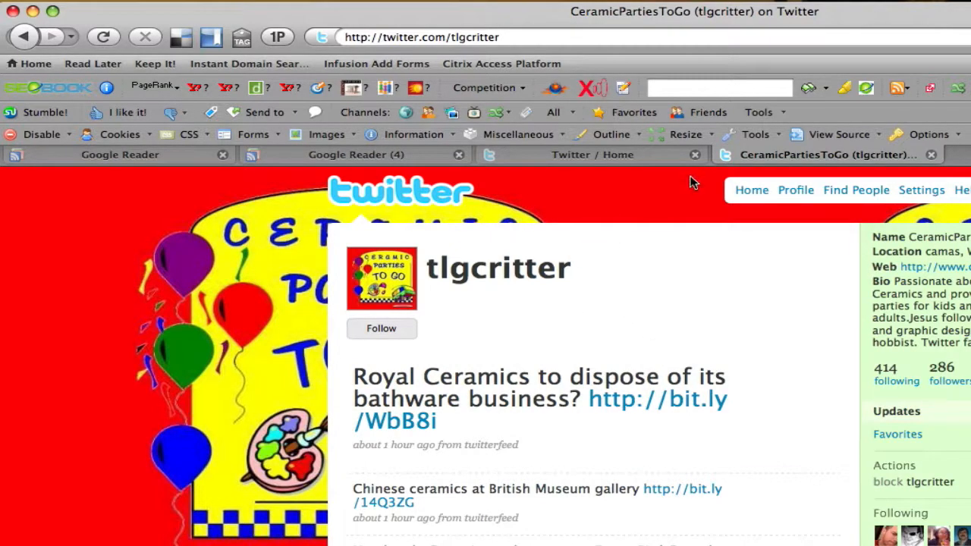
{"action": "mouse_move", "coordinate": [649, 296]}
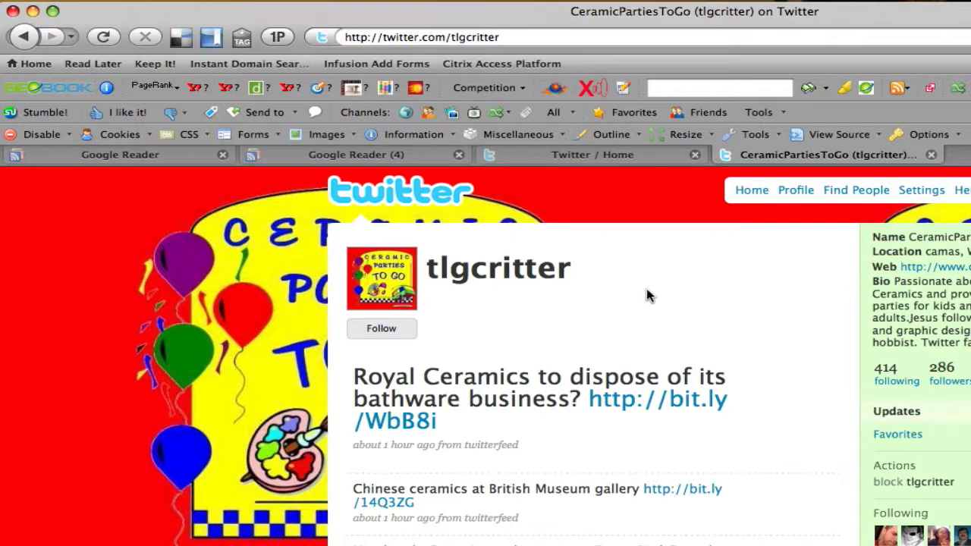